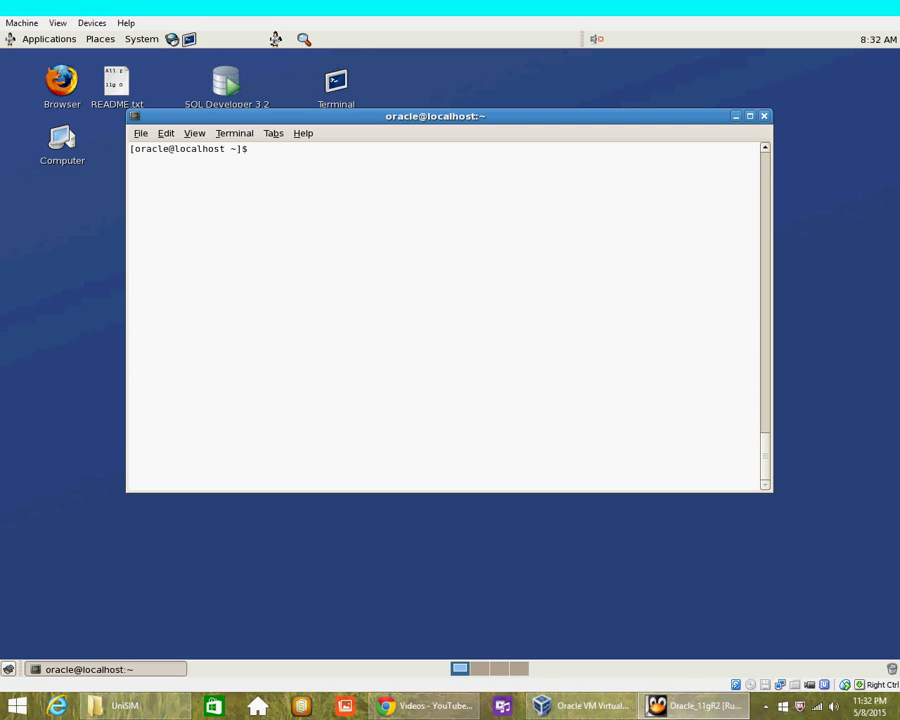
Start sqlplus and enter SELECT manager_id, COUNT(*) FROM employees WHERE manager_id IS NOT NULL.
text(sqlplus)
text(selec)
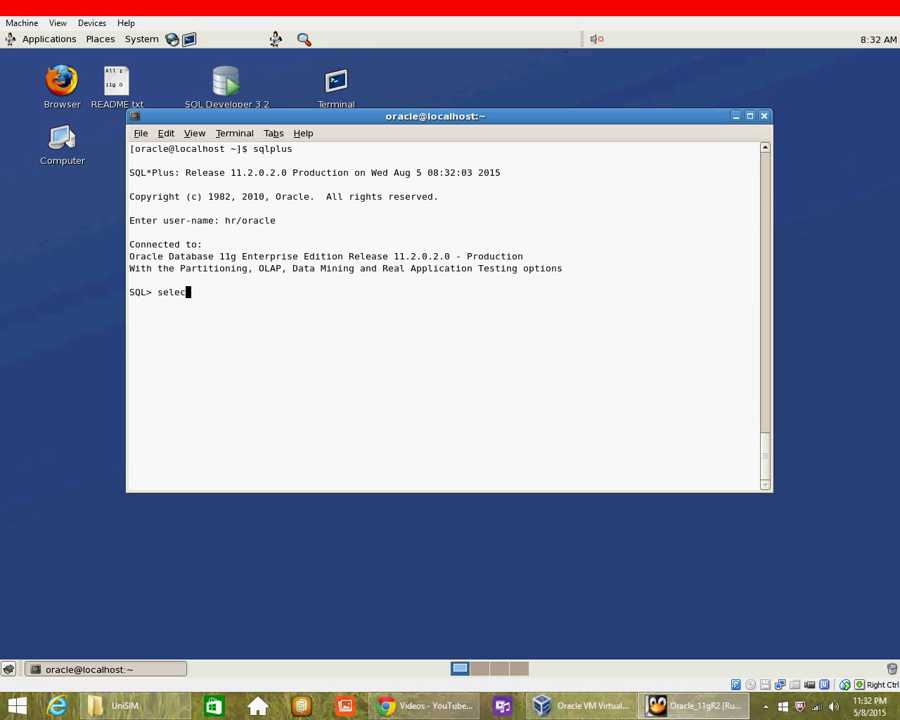
text(manag)
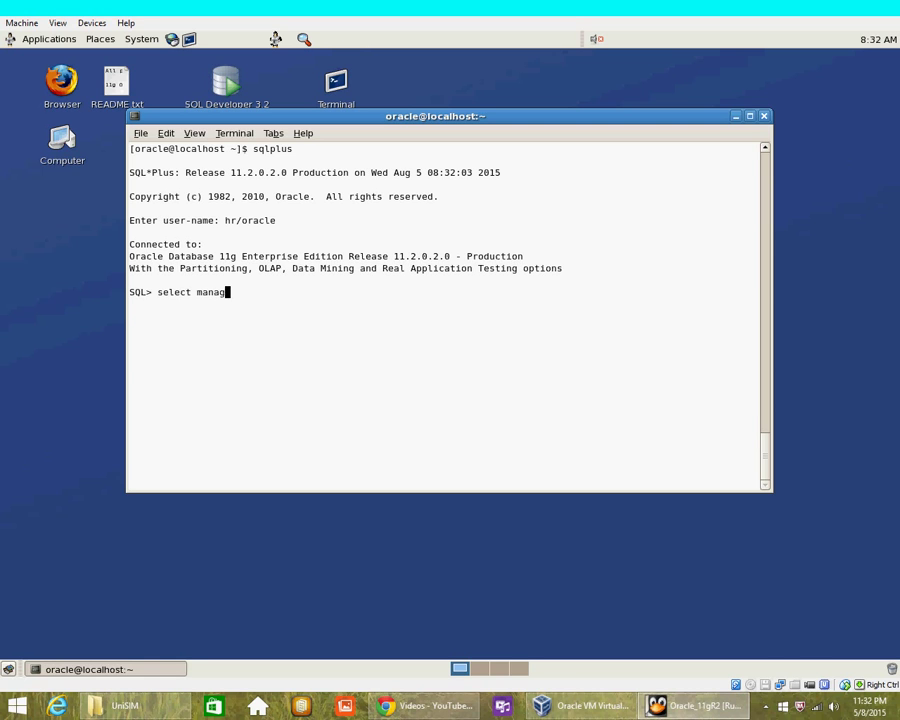
text(er_id, count()
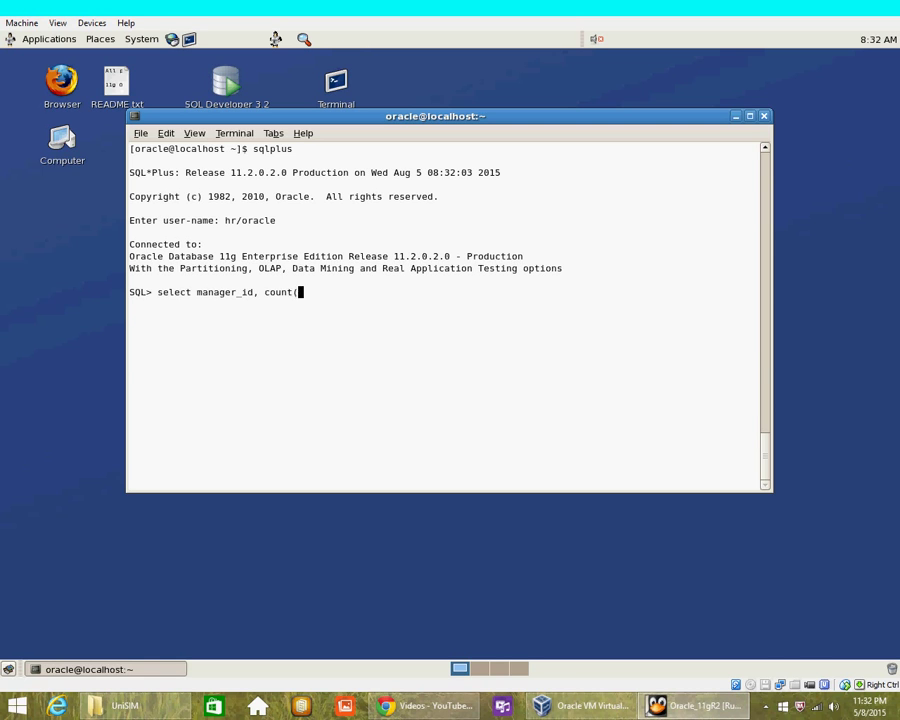
text(*))
text(where manager)
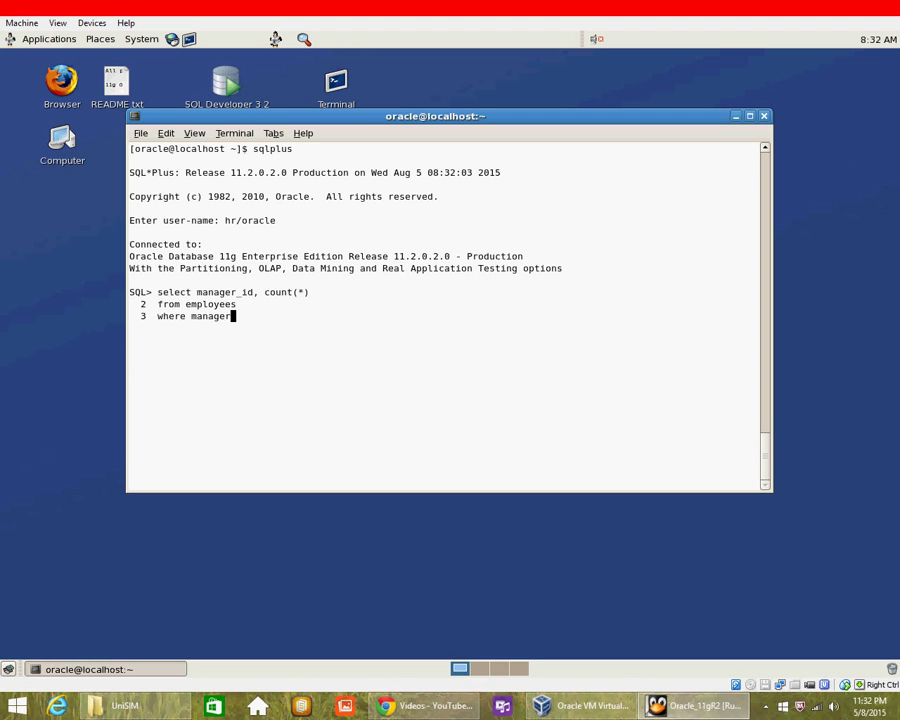
text(_id is n)
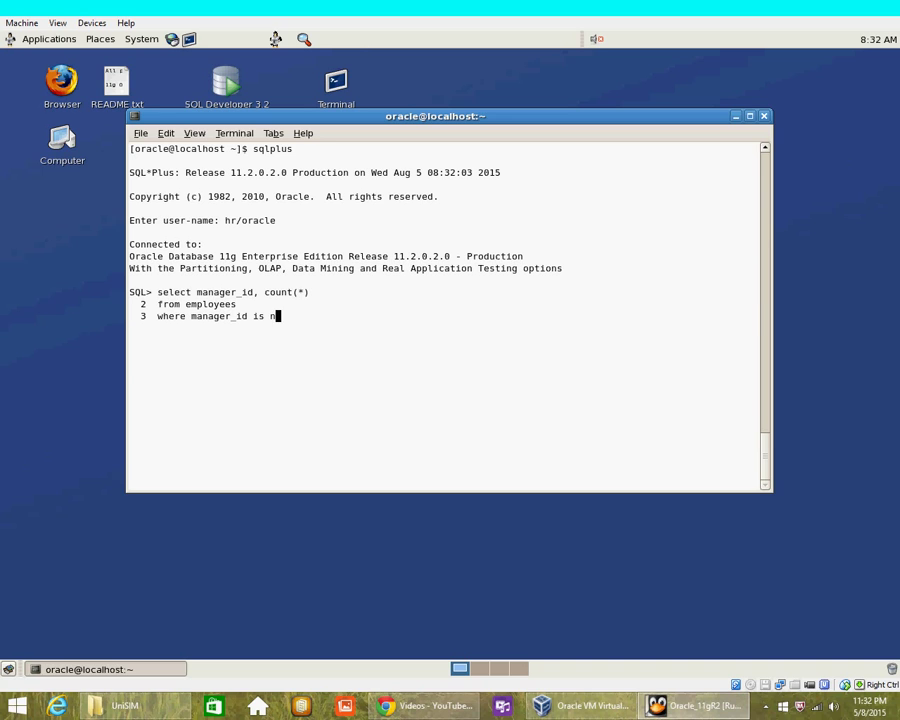
text(ot null)
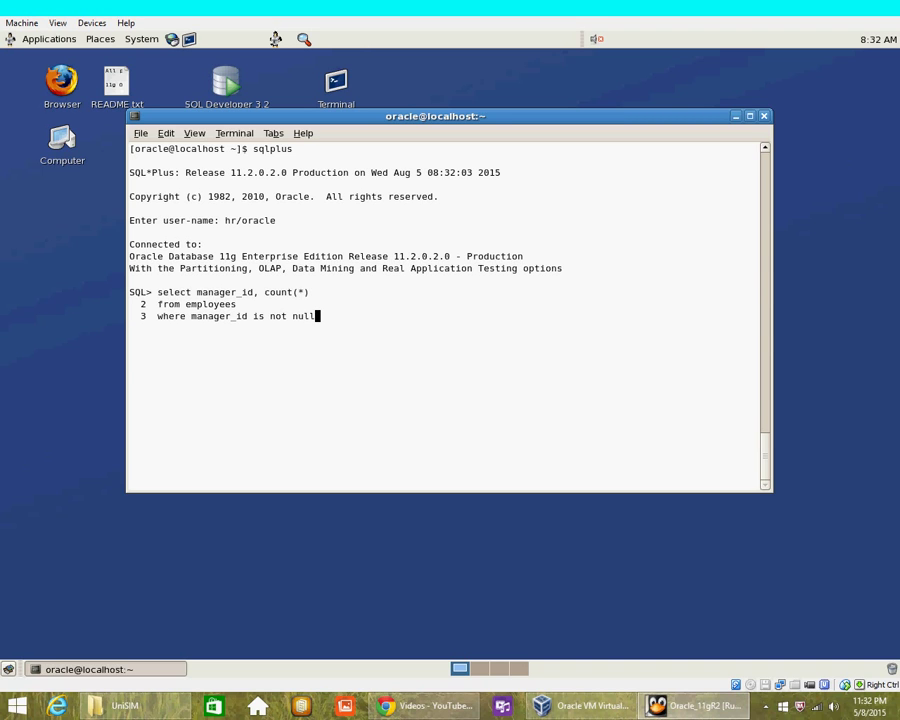
key(Return)
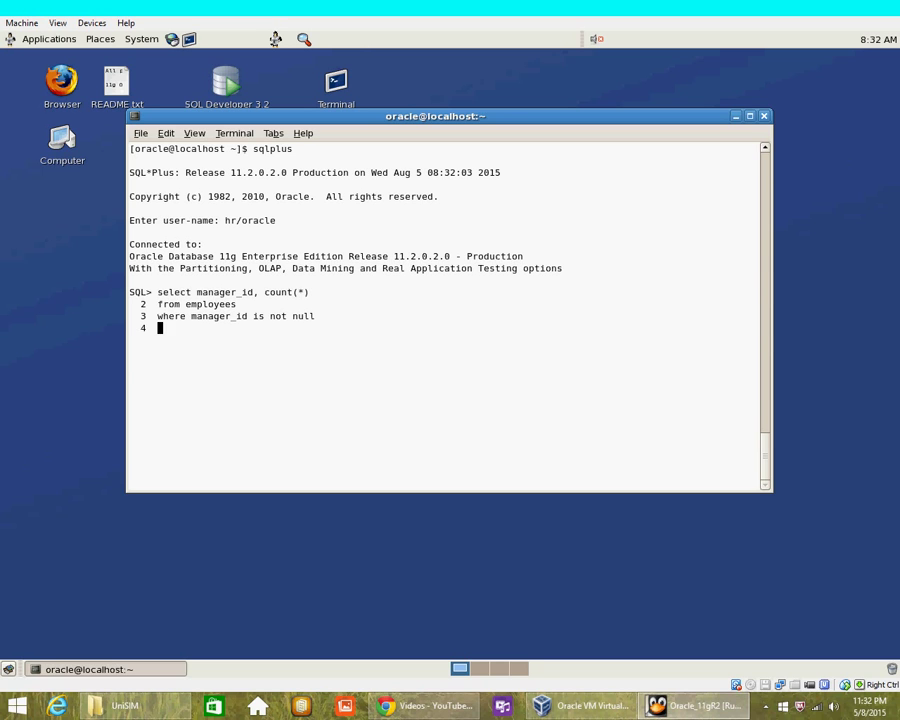
Add GROUP BY manager_id HAVING COUNT(*) > 4 ORDER BY 2 to the query.
text(group by man)
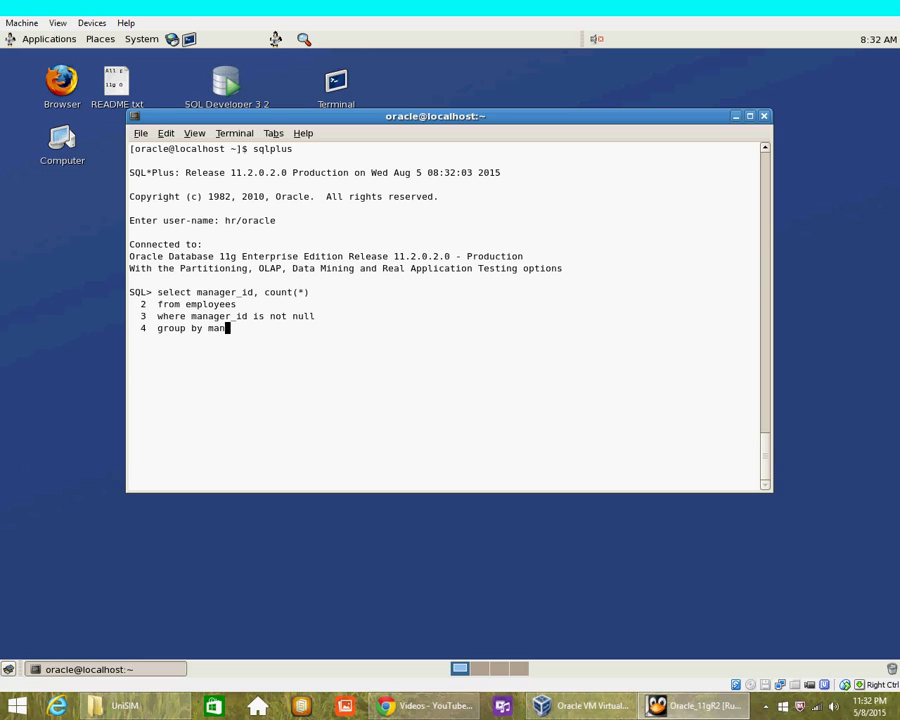
text(ger_id)
text(hav)
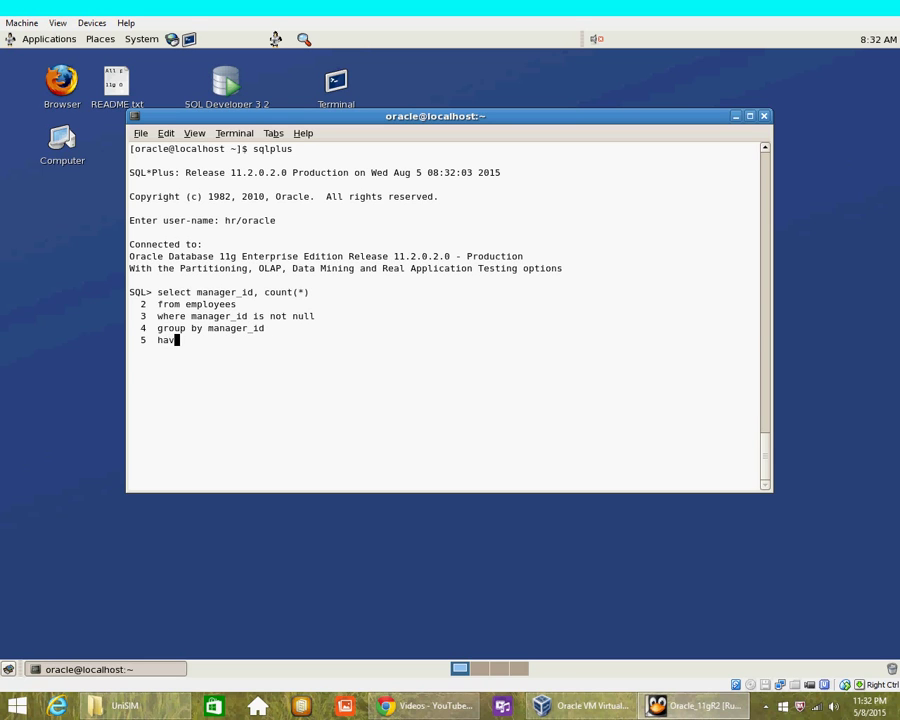
text(ing coun)
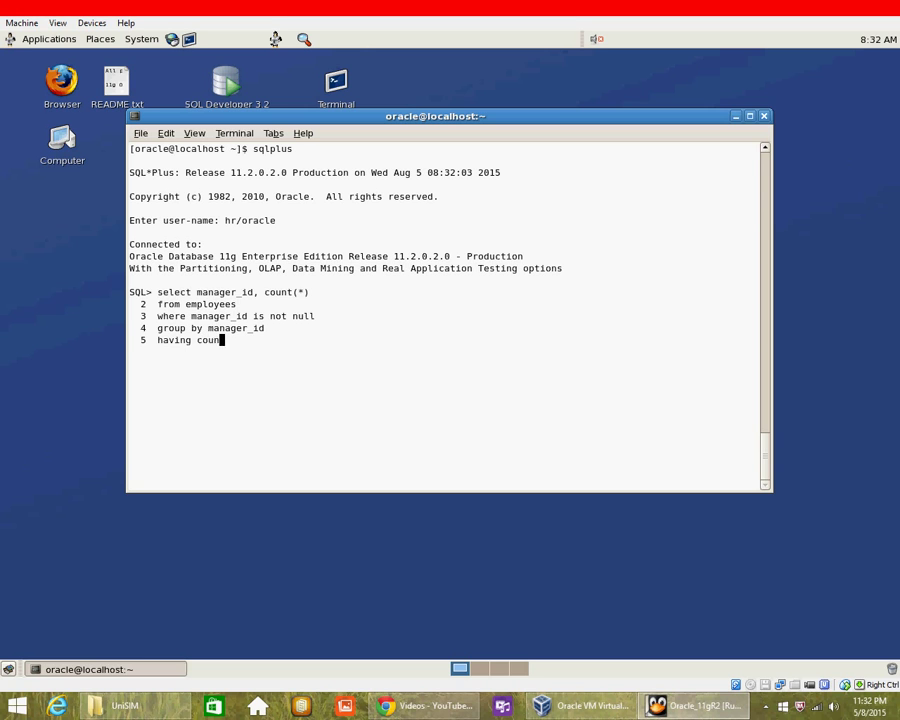
text(t(*) .)
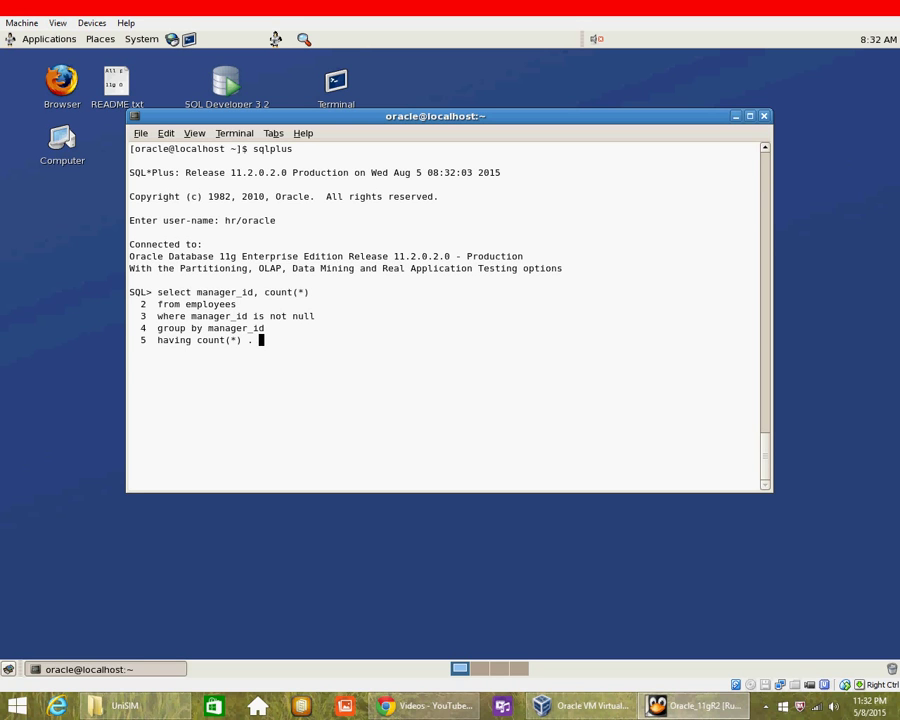
text(> 4)
text(ord)
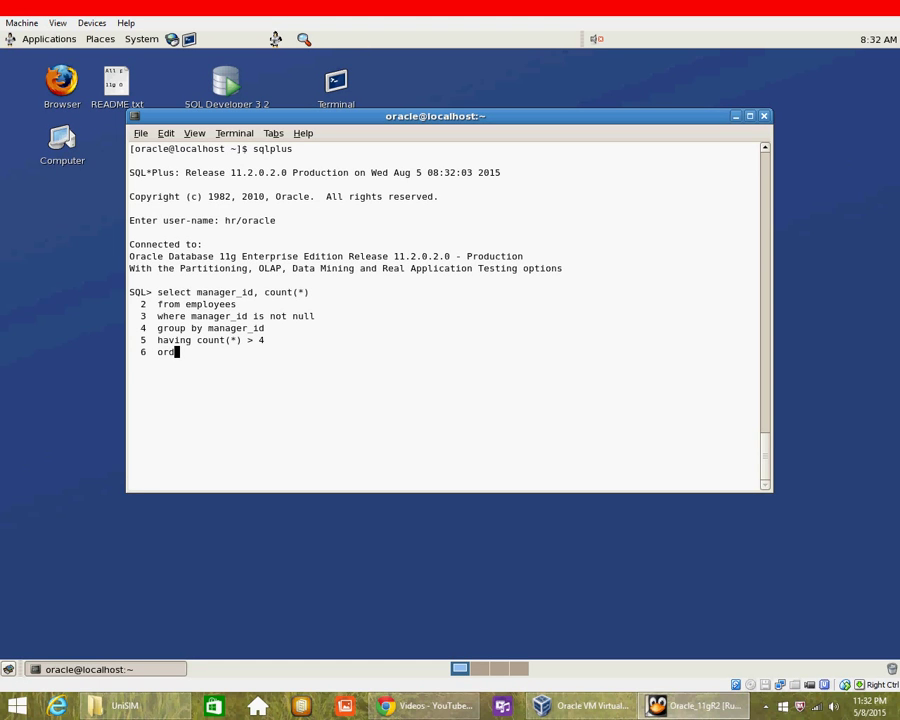
text(er)
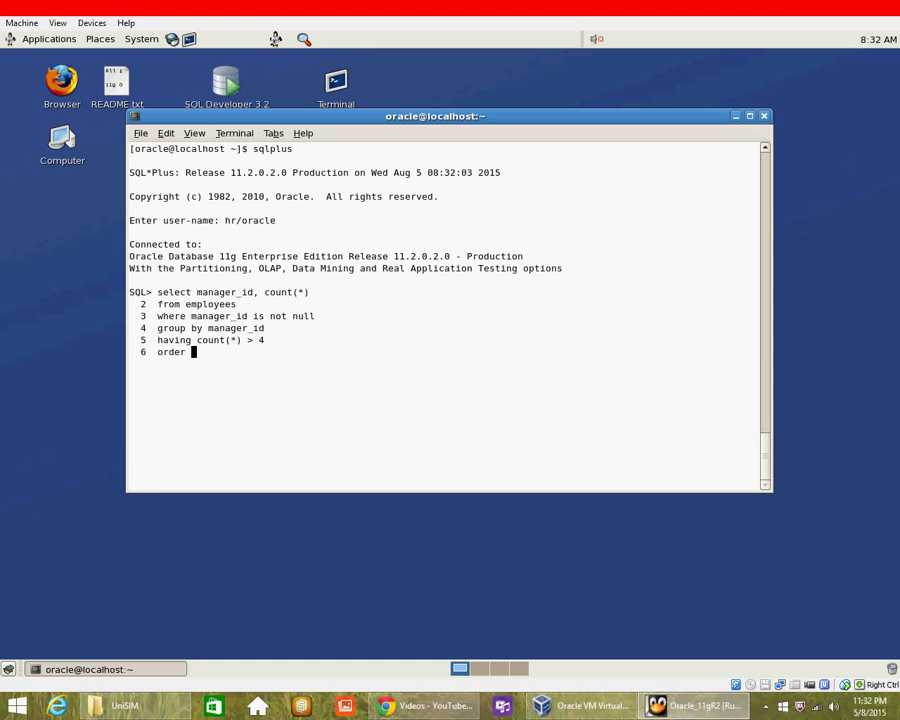
text(by 2)
text(/)
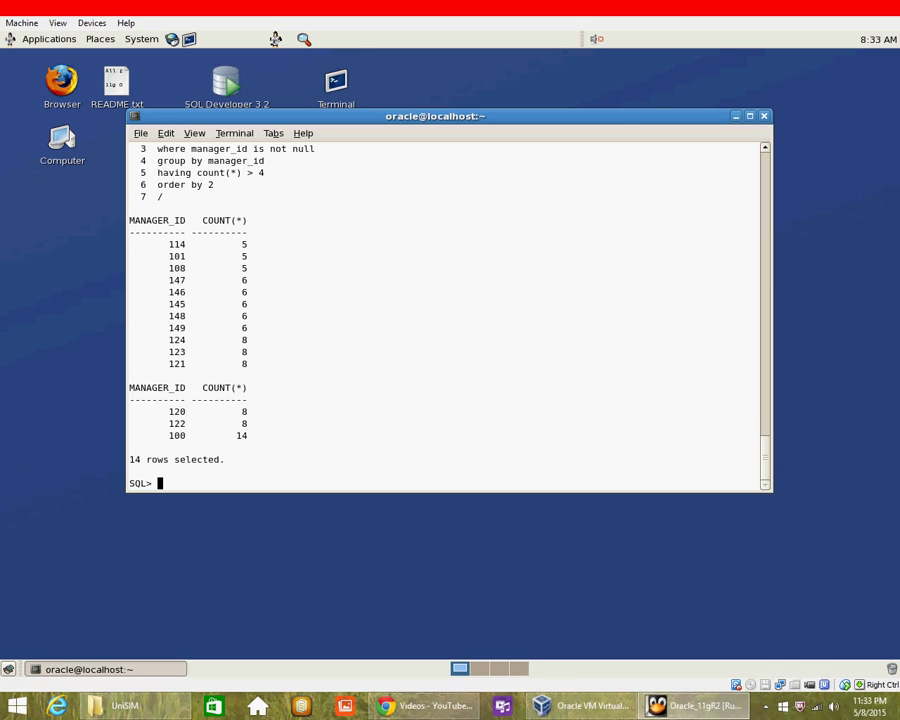
Start the outer query selecting mgr.employee_id, mgr.last_name and subordinate_count.
text(selec)
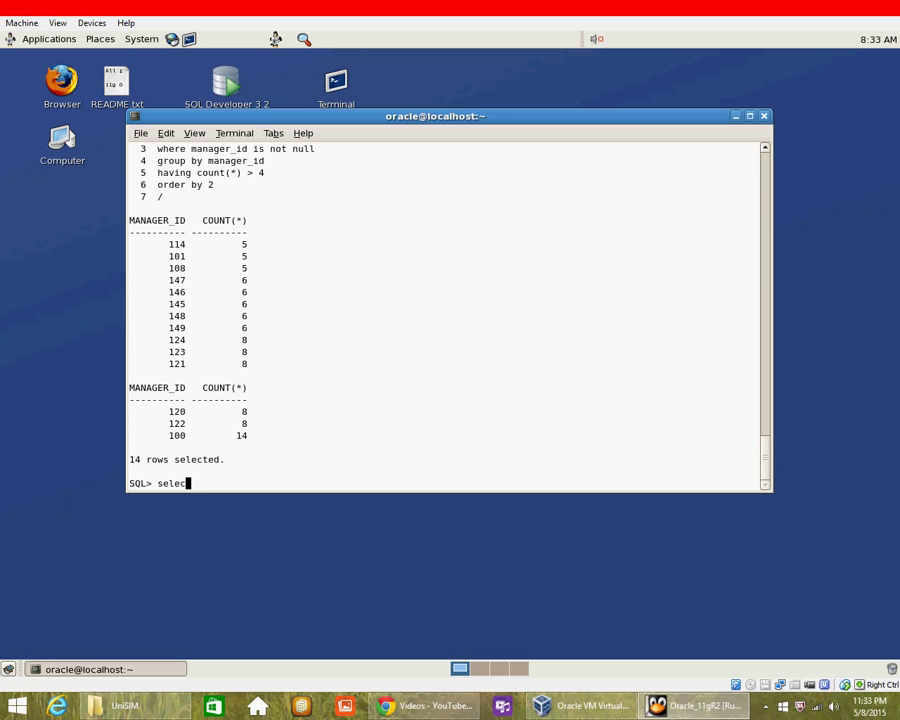
text(mgr.emp)
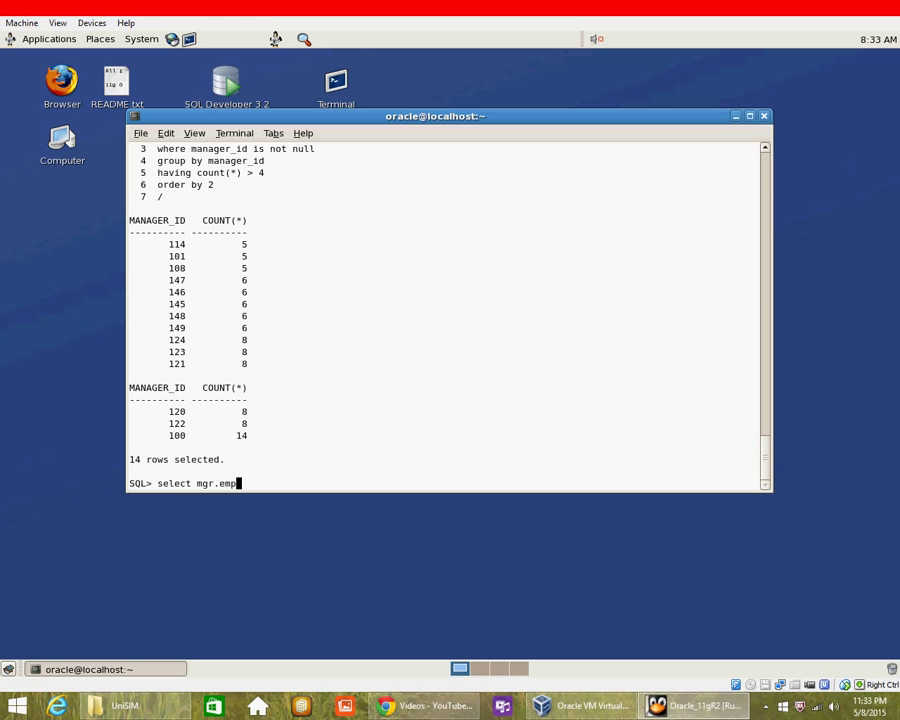
text(loyee_id, mg)
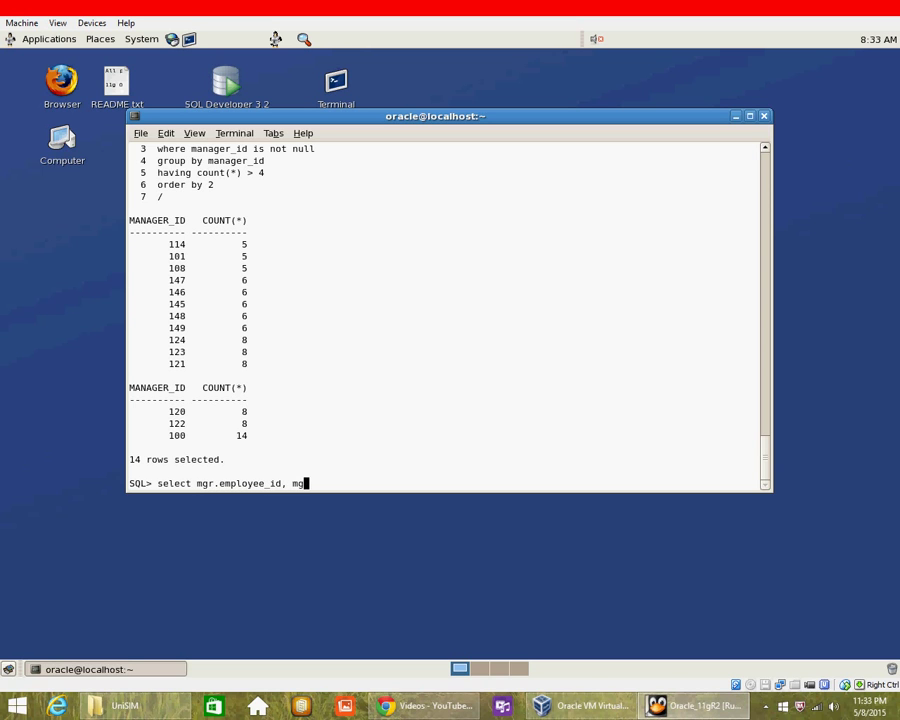
text(last_name,)
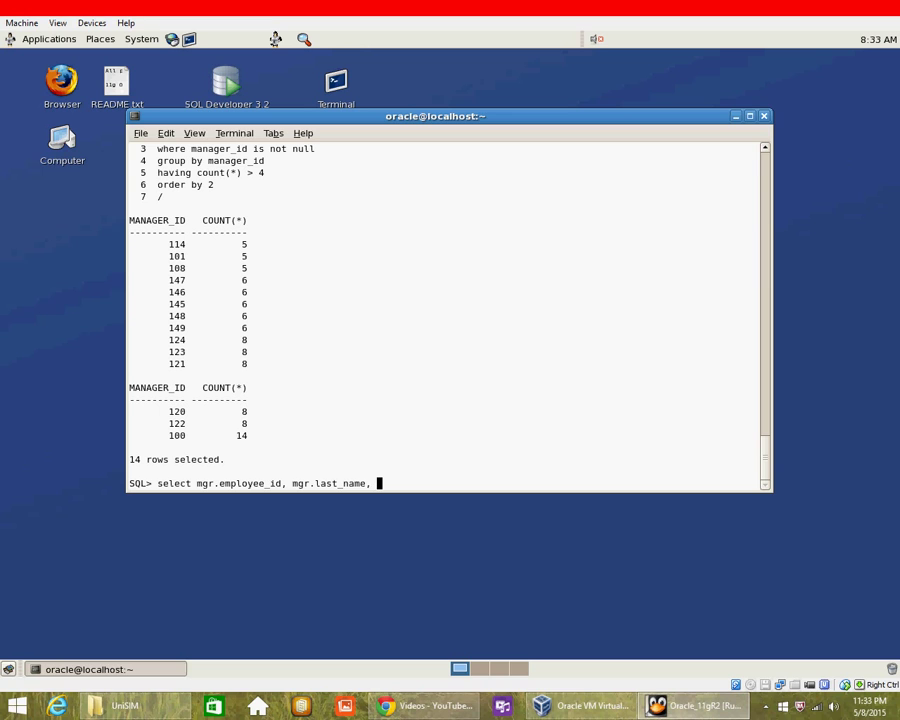
text(subordinat)
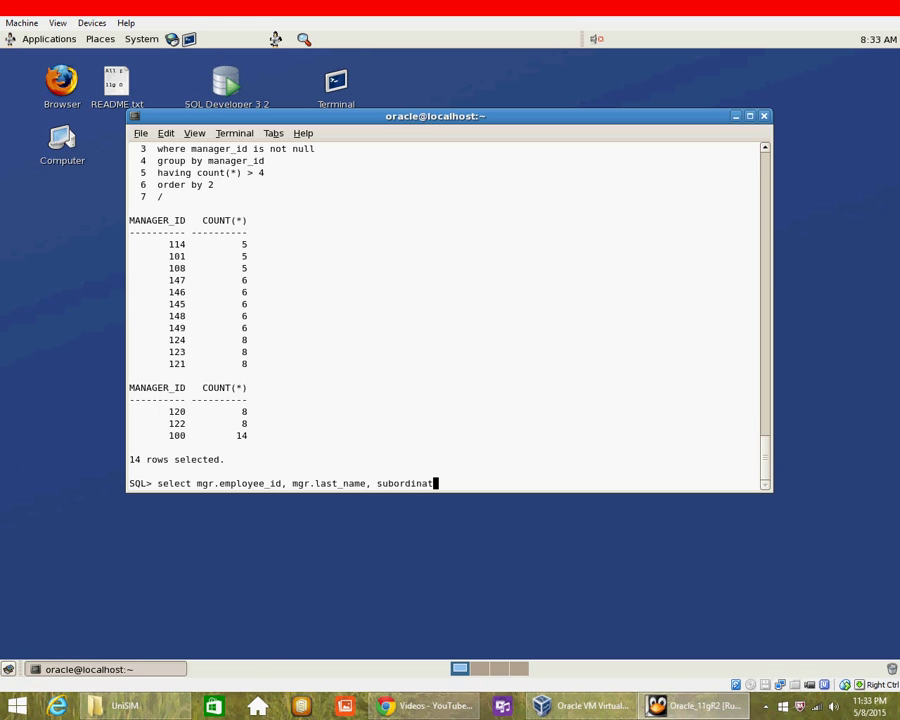
text(_count)
text(()
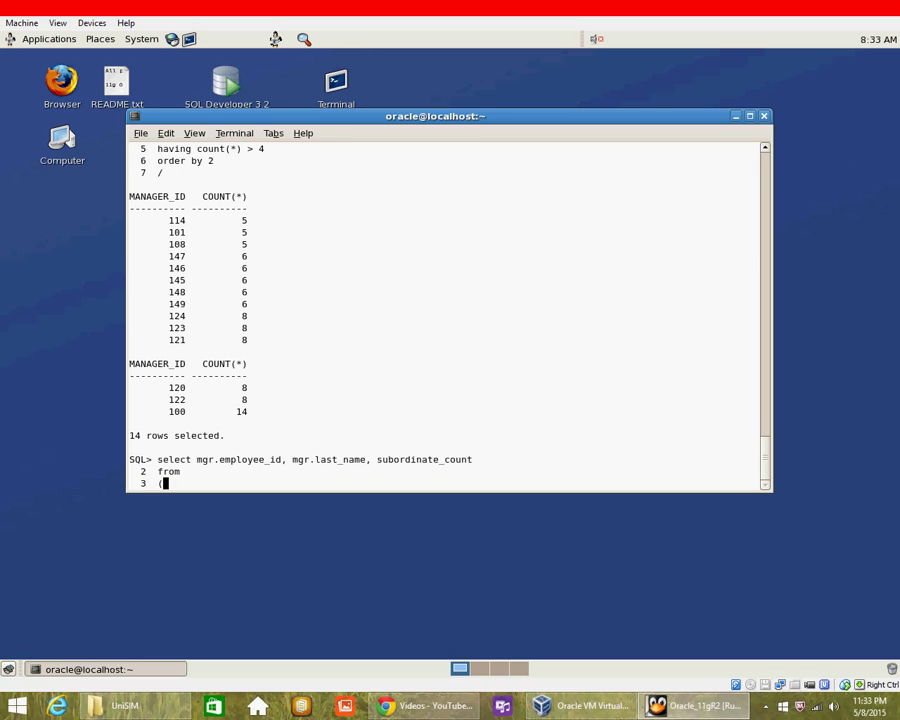
Begin the inline view selecting manager_id and count(*) as subordinate_count.
text(select)
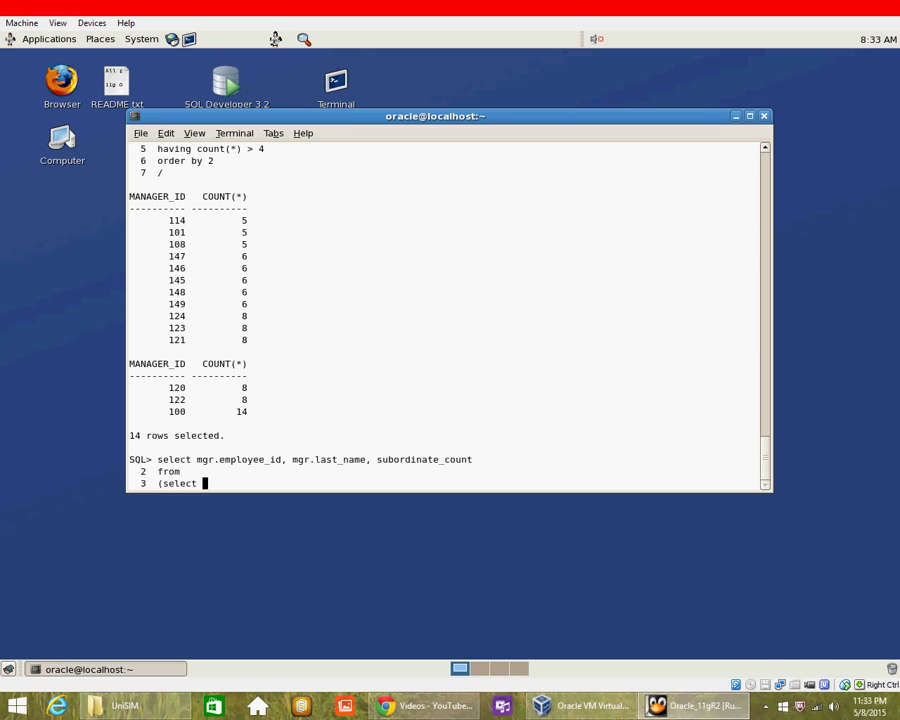
text(manager_id,)
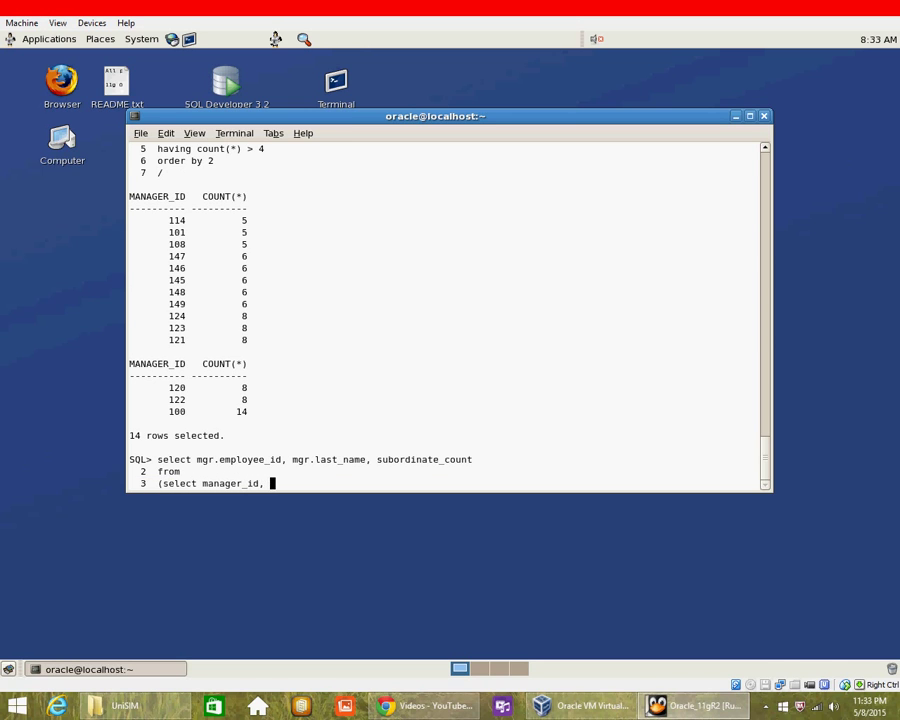
text(count(*) subordina)
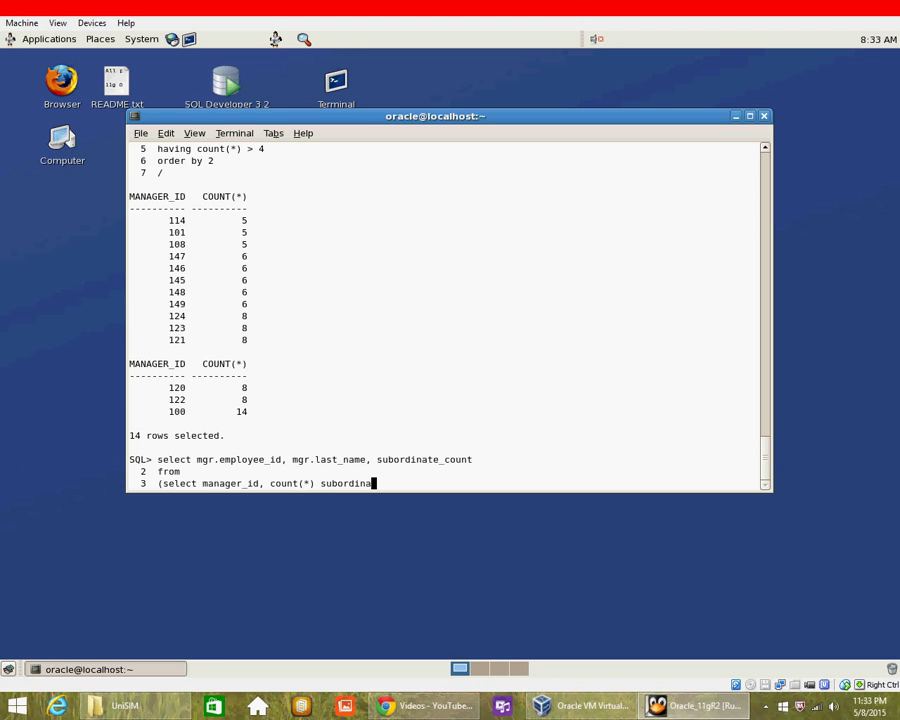
text(te_a)
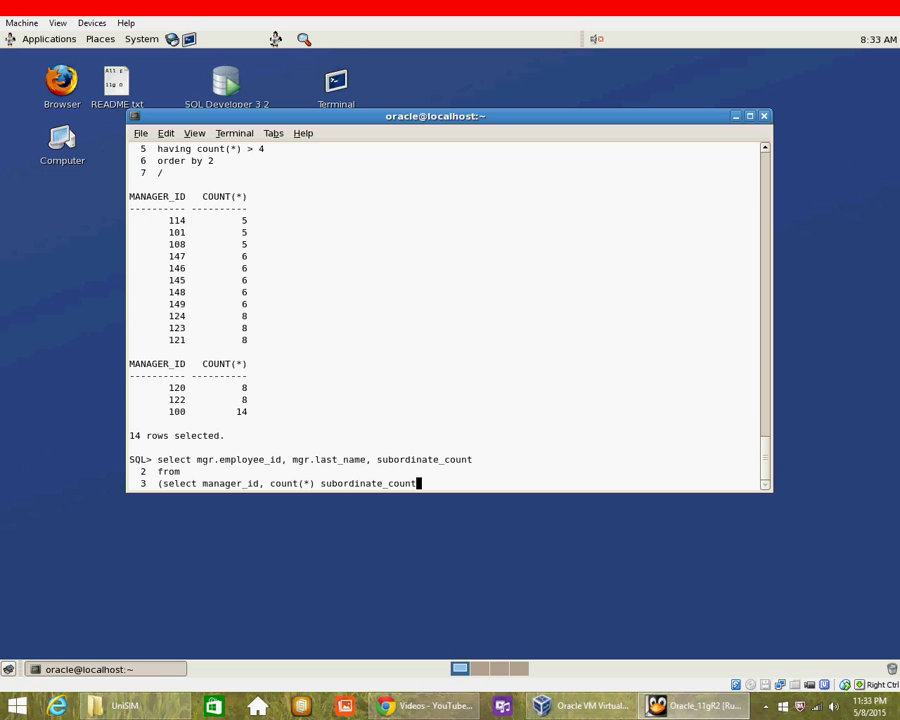
key(Return)
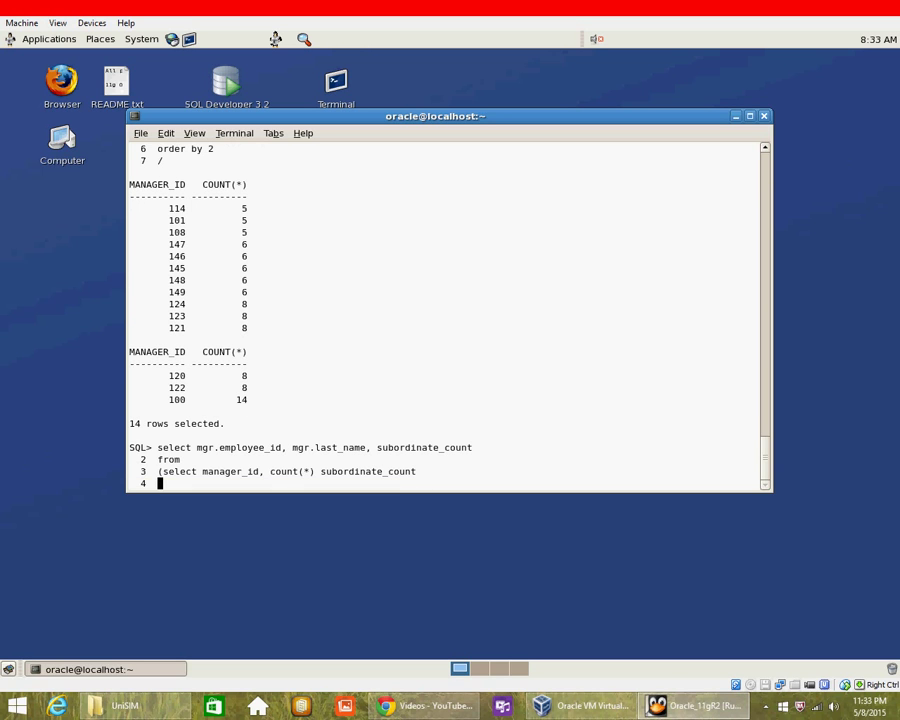
Finish the inline view: from employees where manager_id is not null group by manager_id) mgr_emp_count,.
text(f)
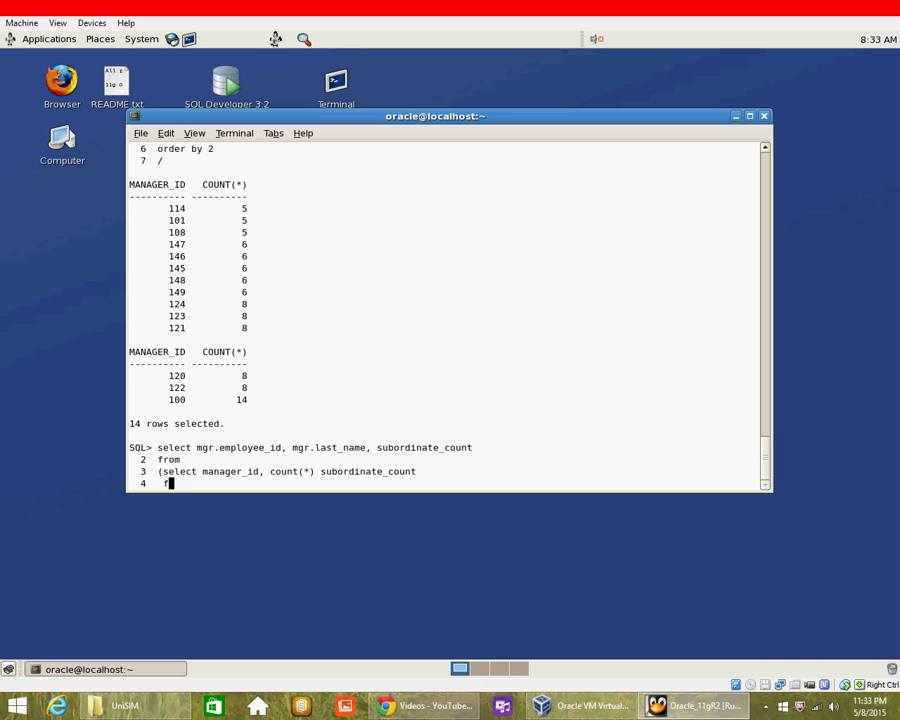
text(from employees)
text(wher)
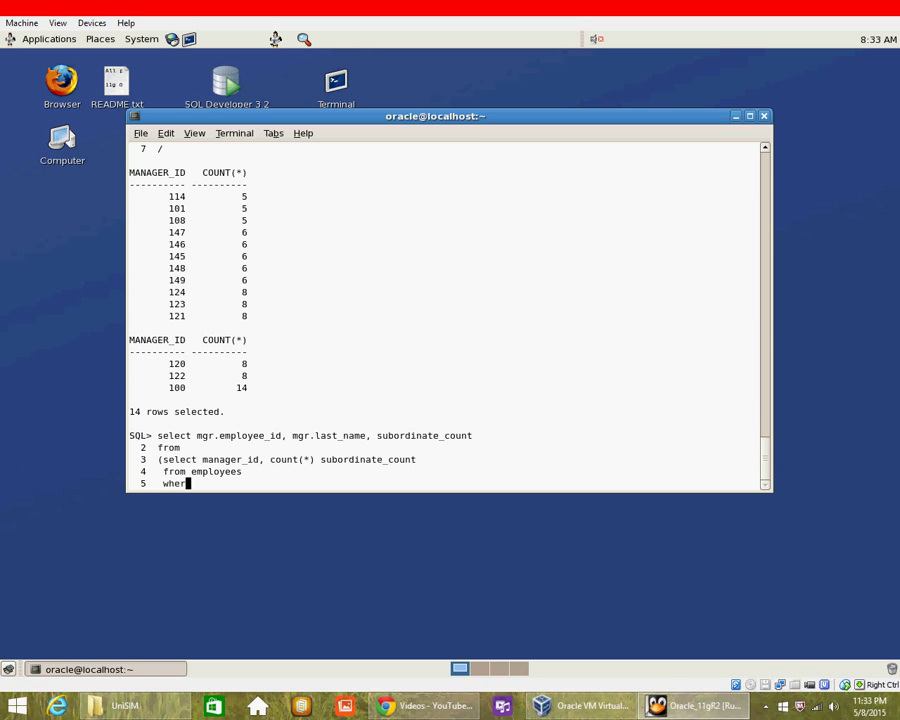
text(e manager_id)
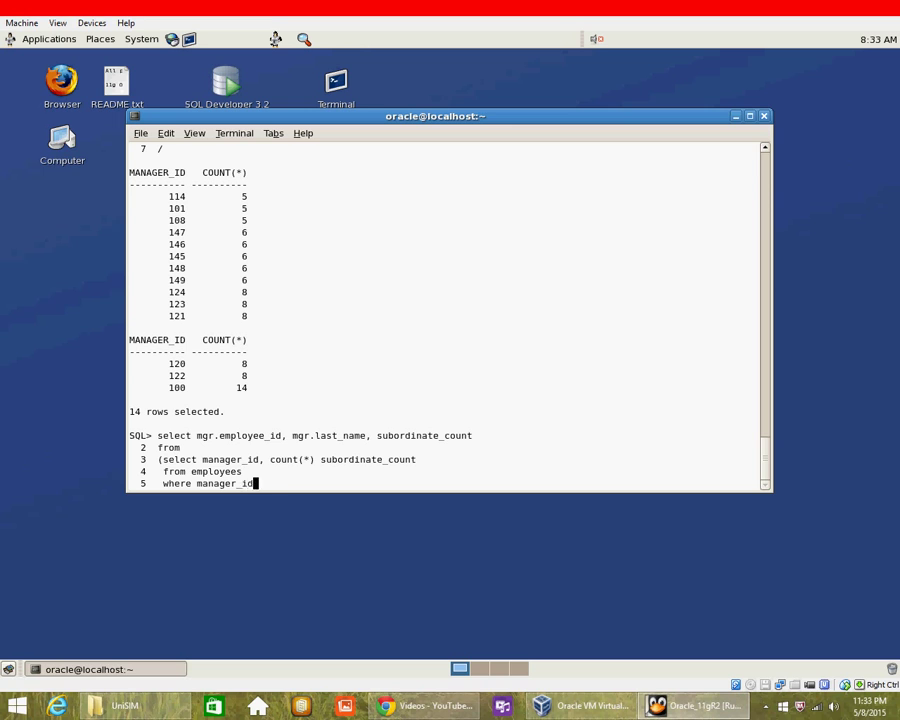
text(is not null)
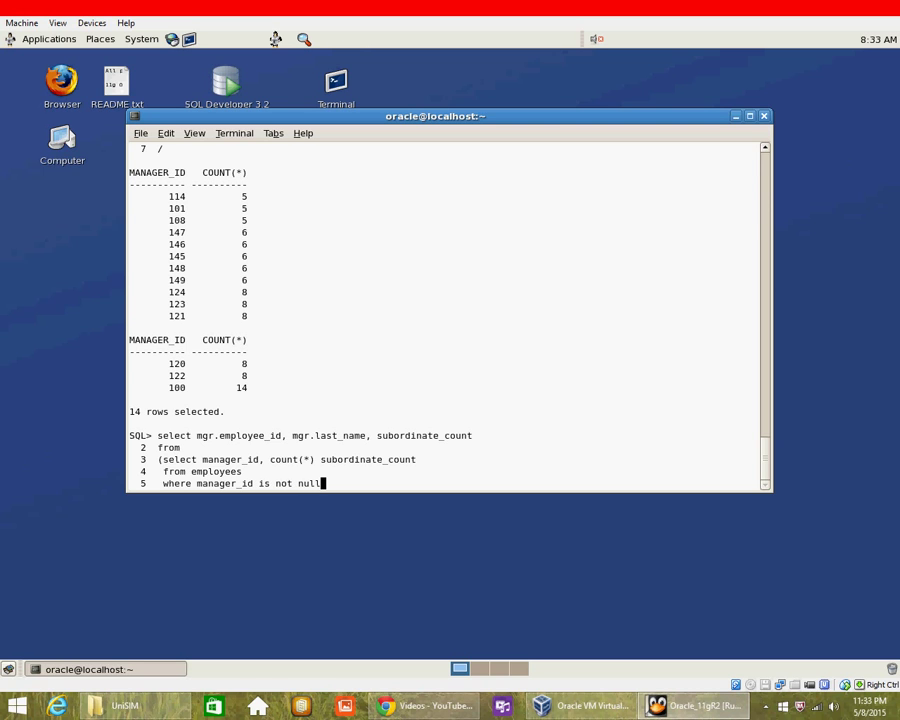
text(gr)
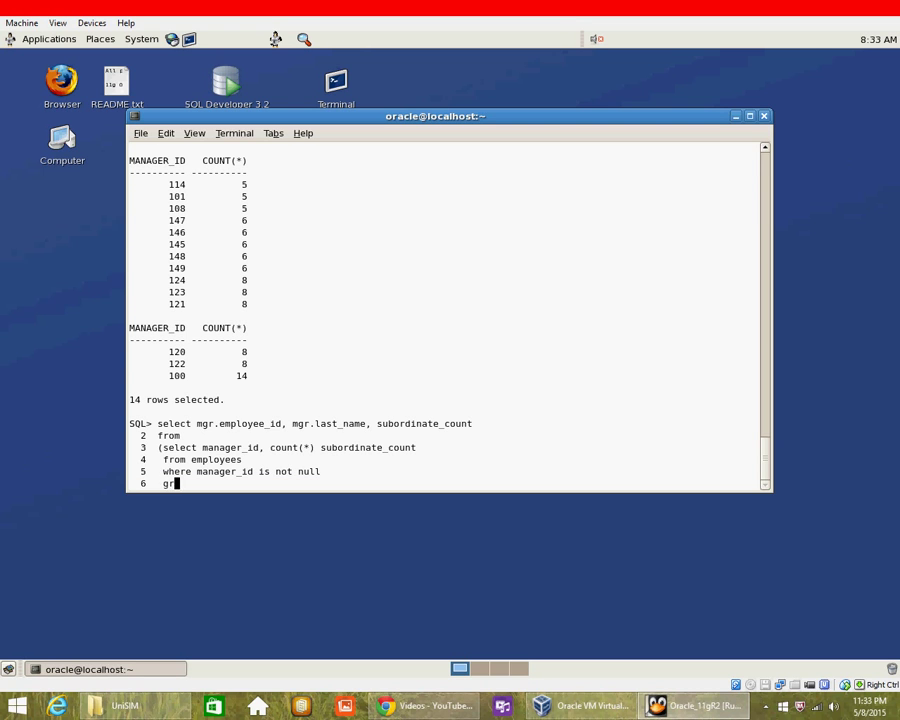
text(oup by)
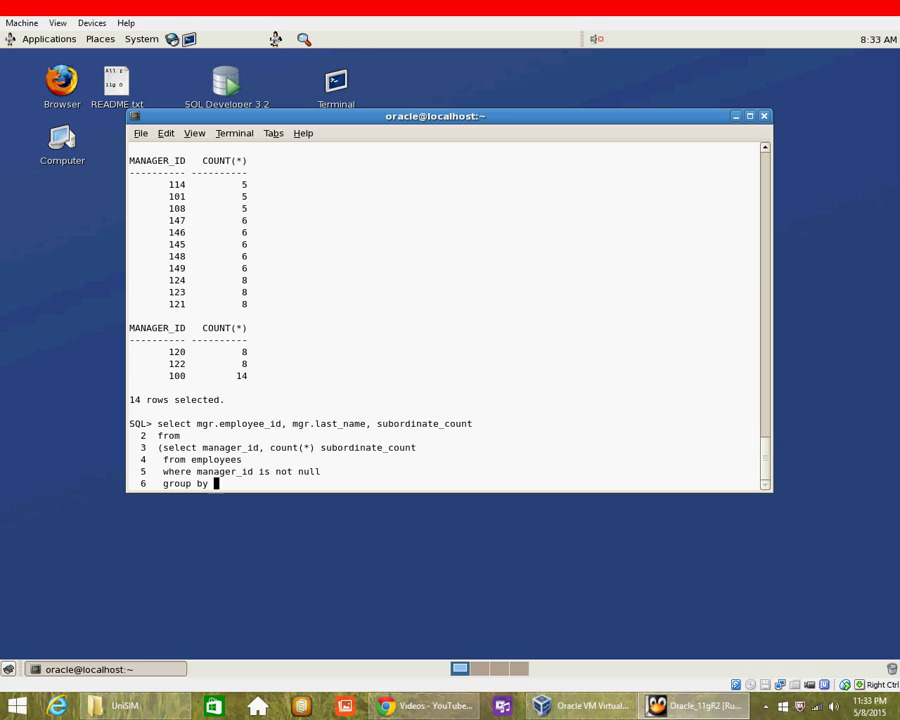
text(manager_id) mgr_emp_c)
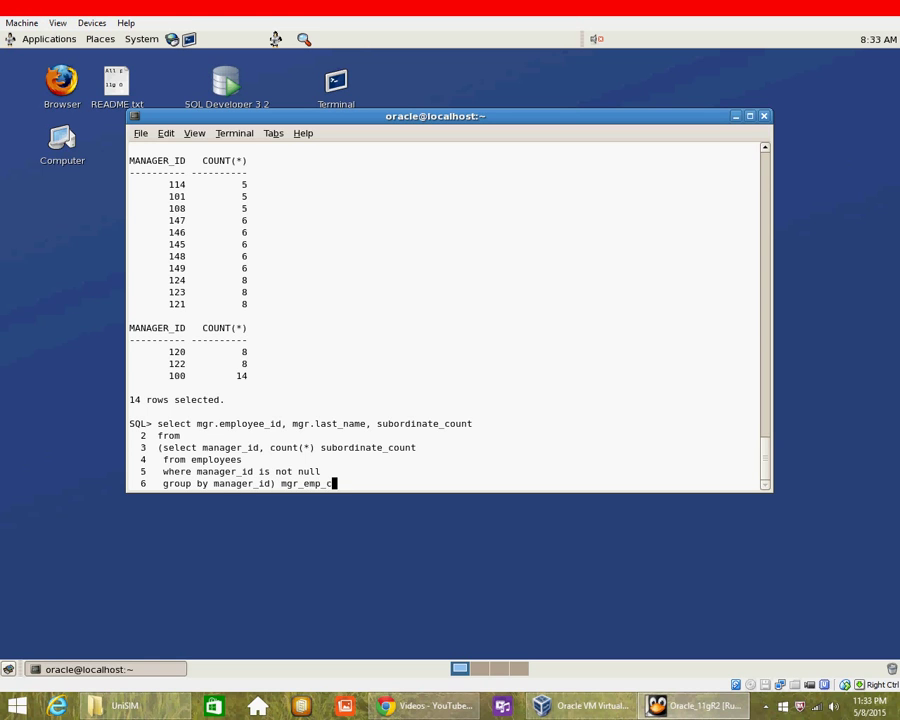
text(unt)
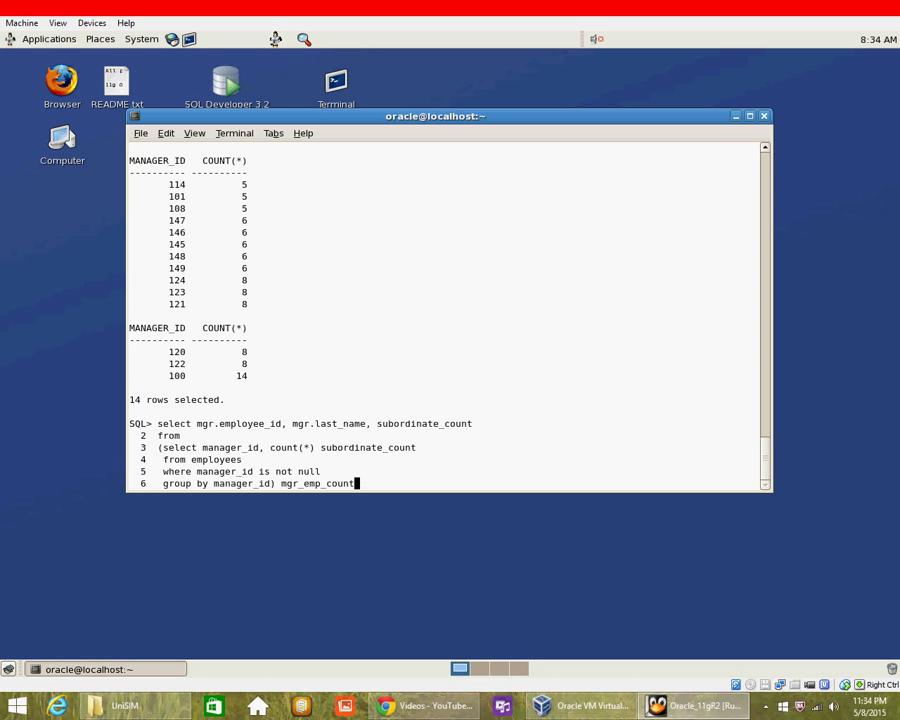
text(,)
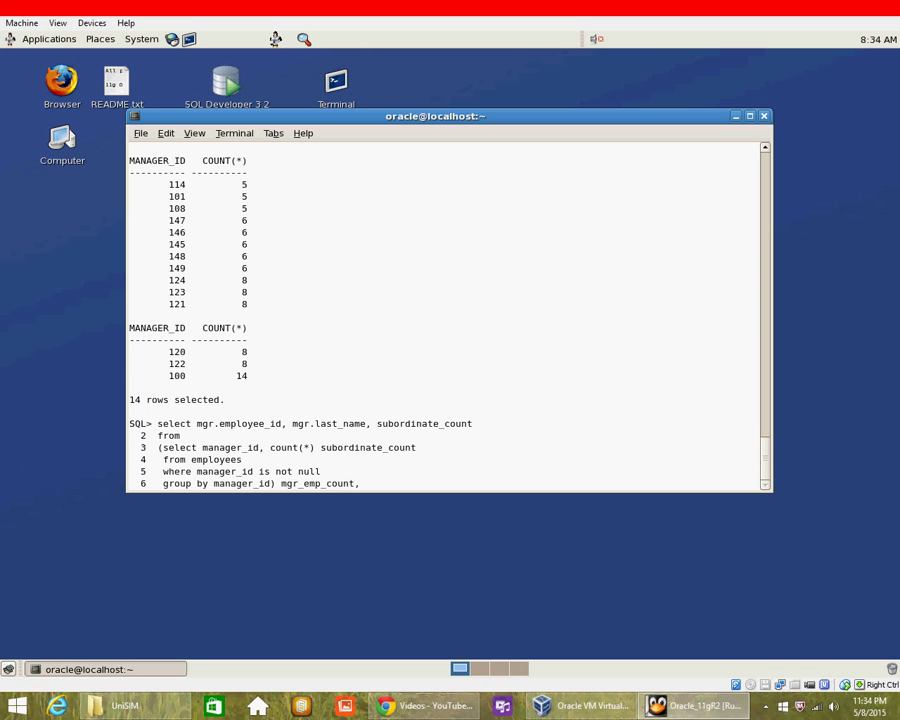
Join employees mgr where mgr.employee_id = mgr_emp_count.manager_id.
text(employee)
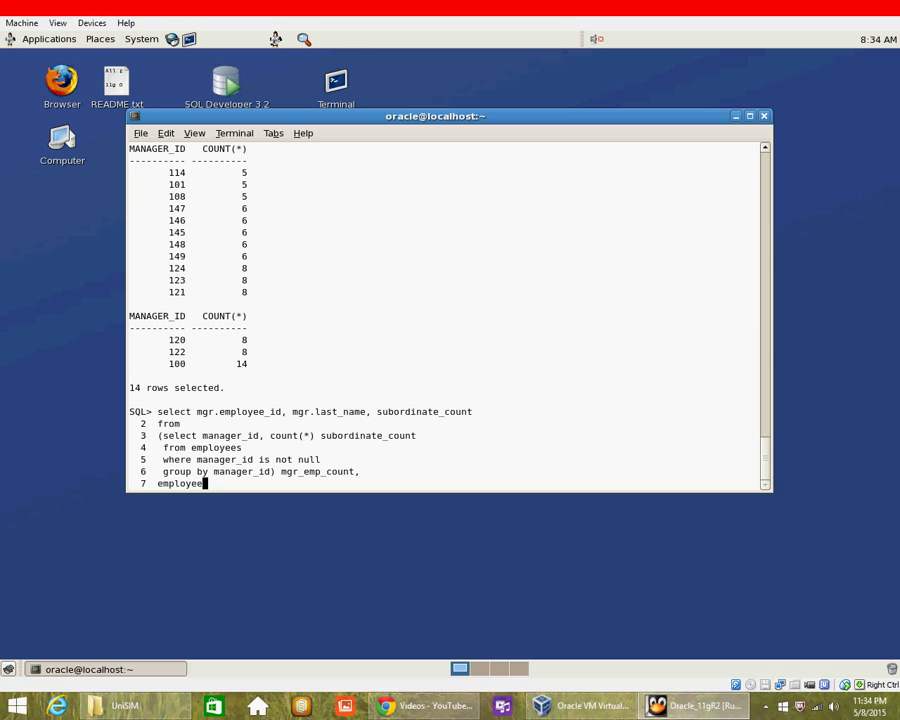
text(mgr)
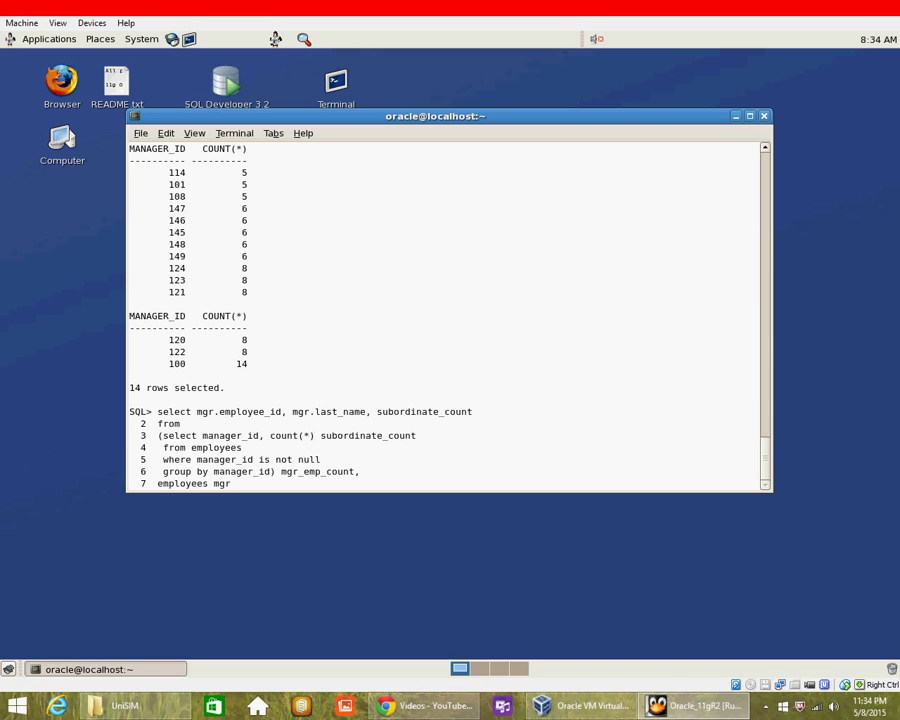
text(where)
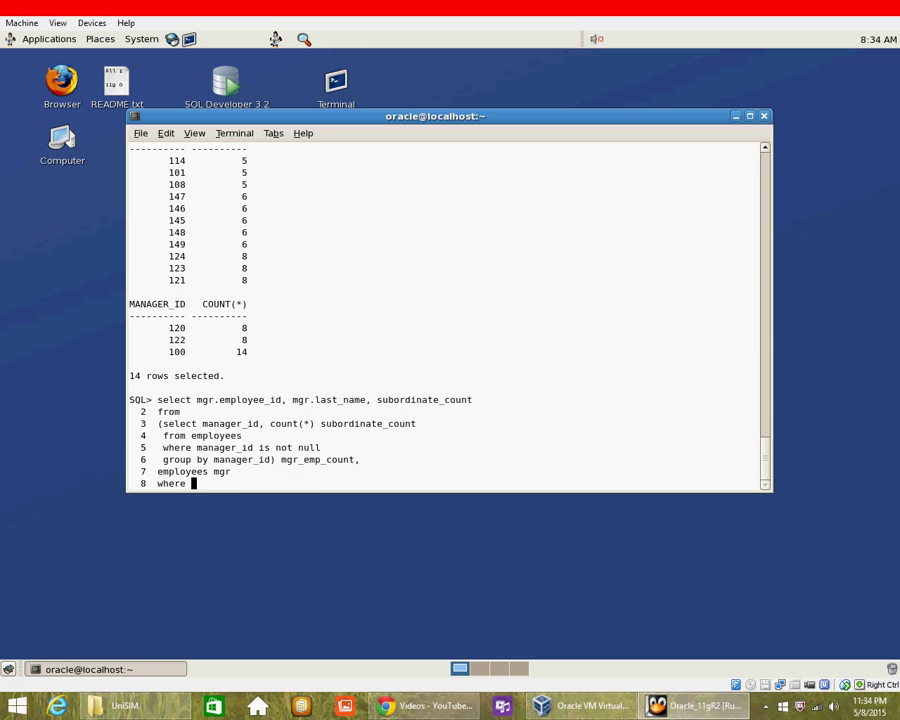
text(mgr)
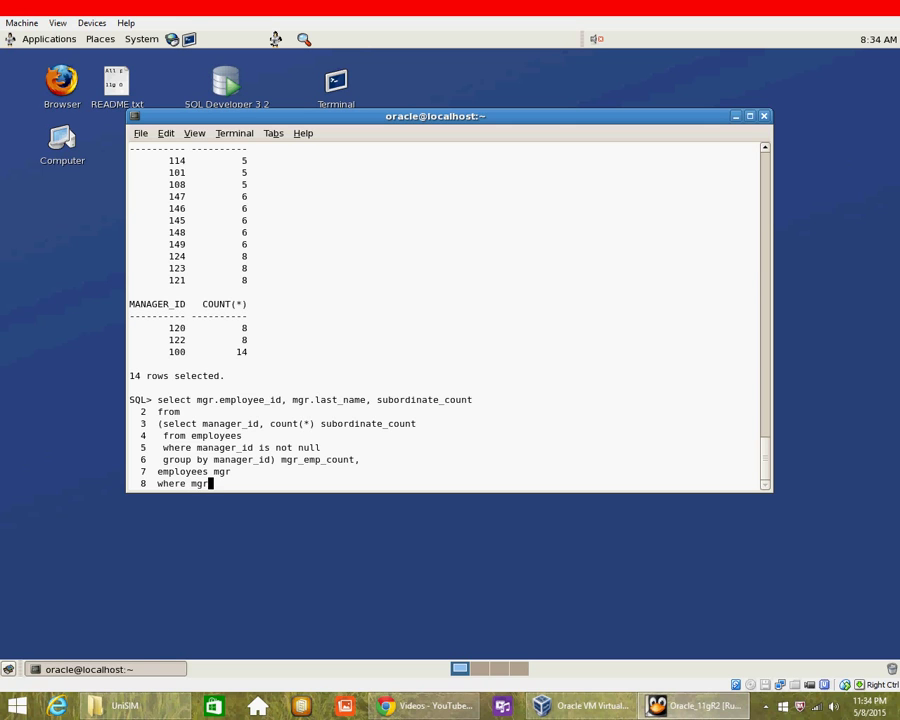
text(employee)
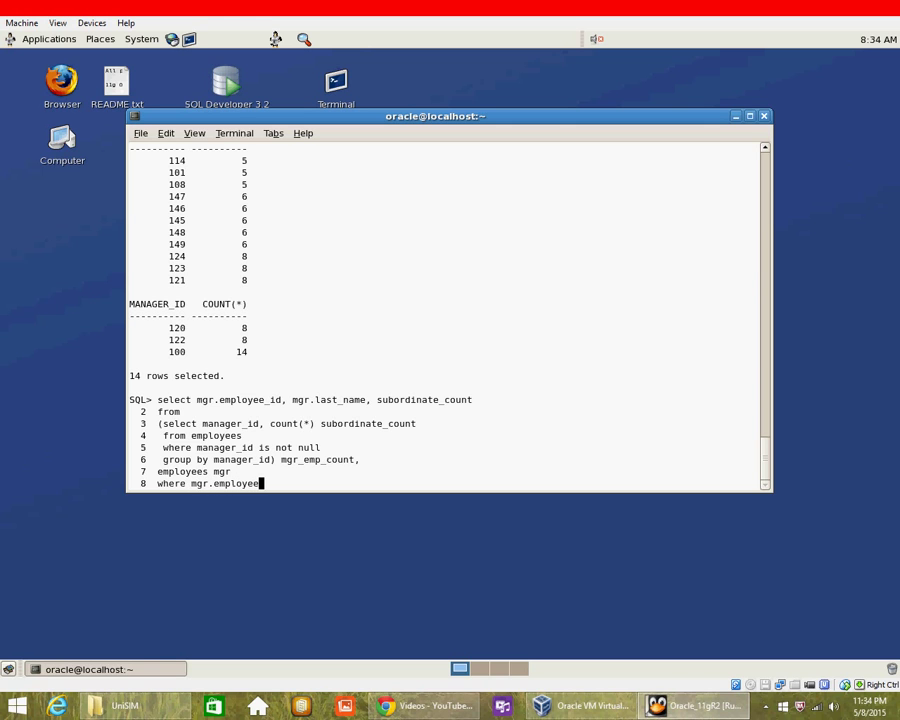
text(_id =)
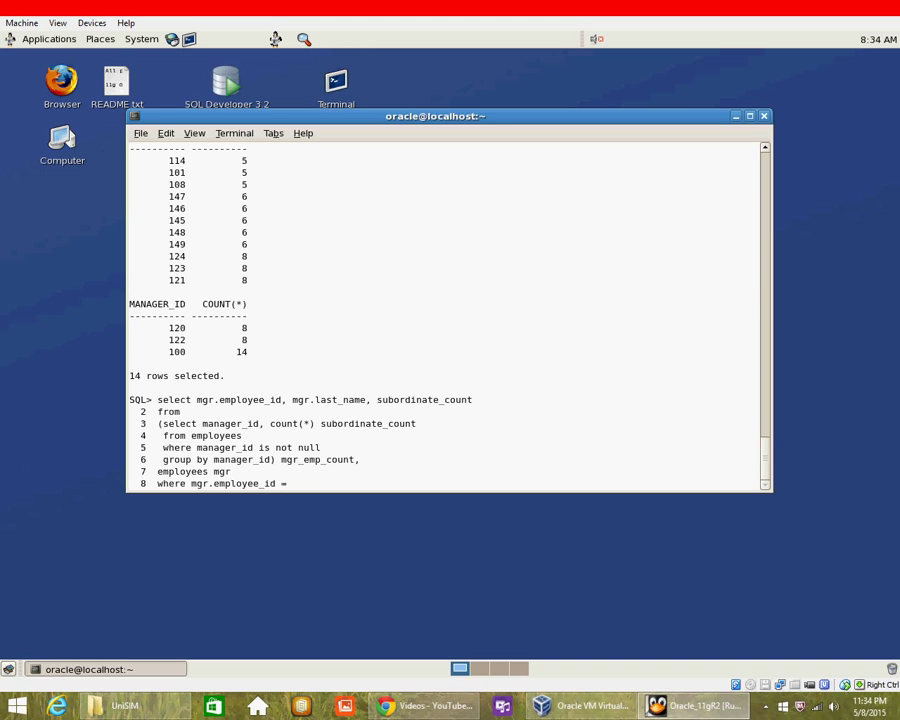
text(mgr)
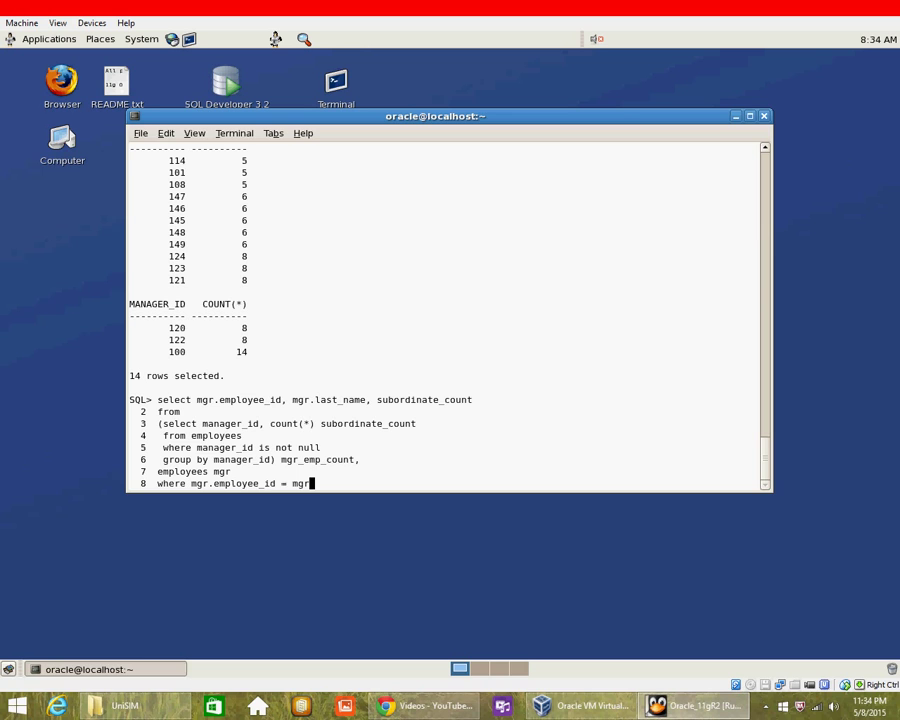
text(_emp)
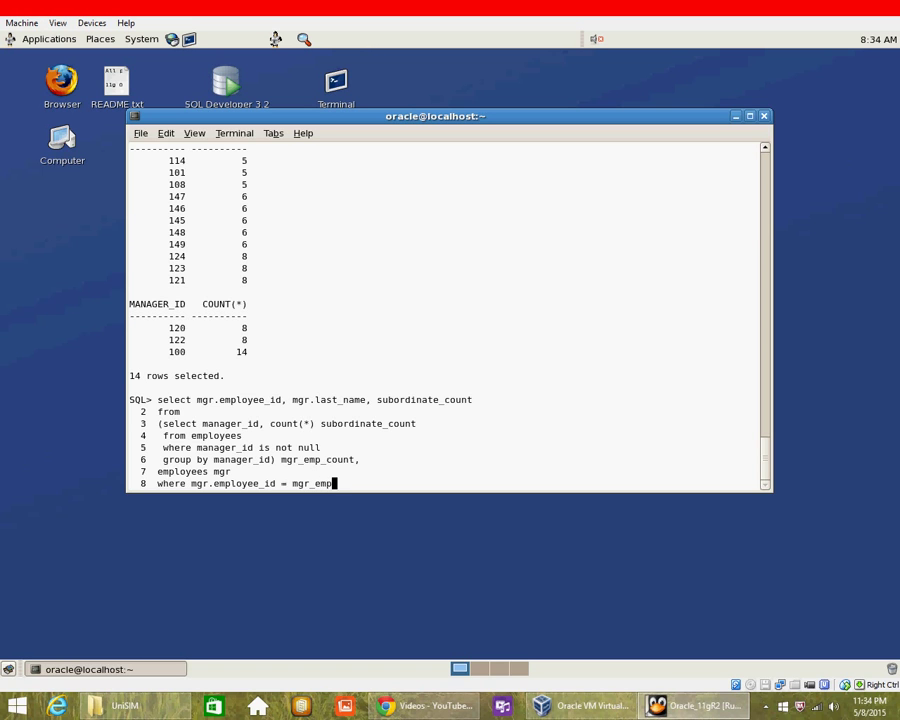
text(count)
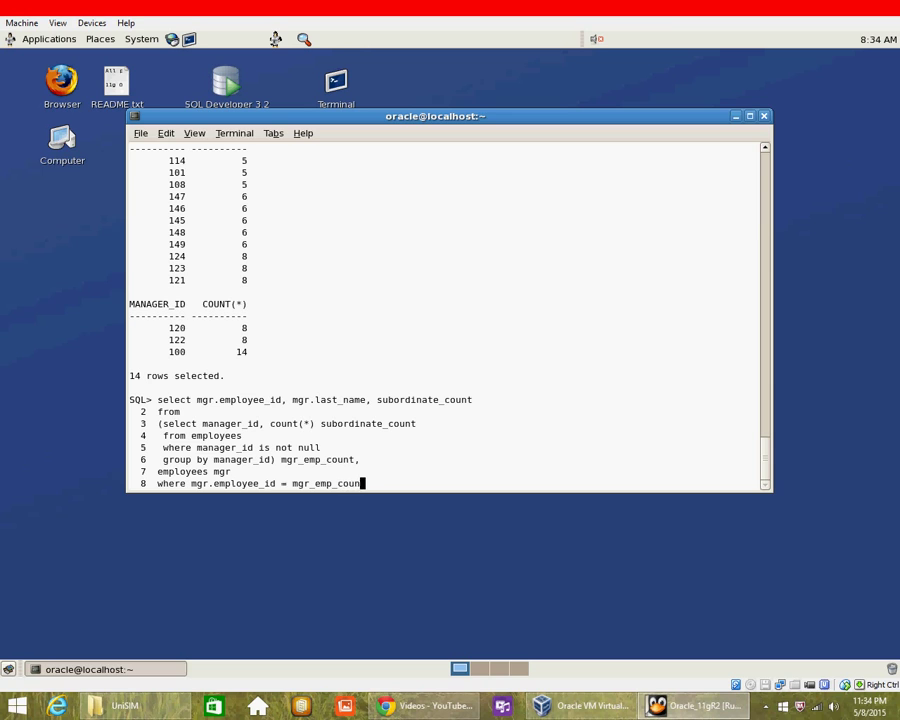
text(.manager_)
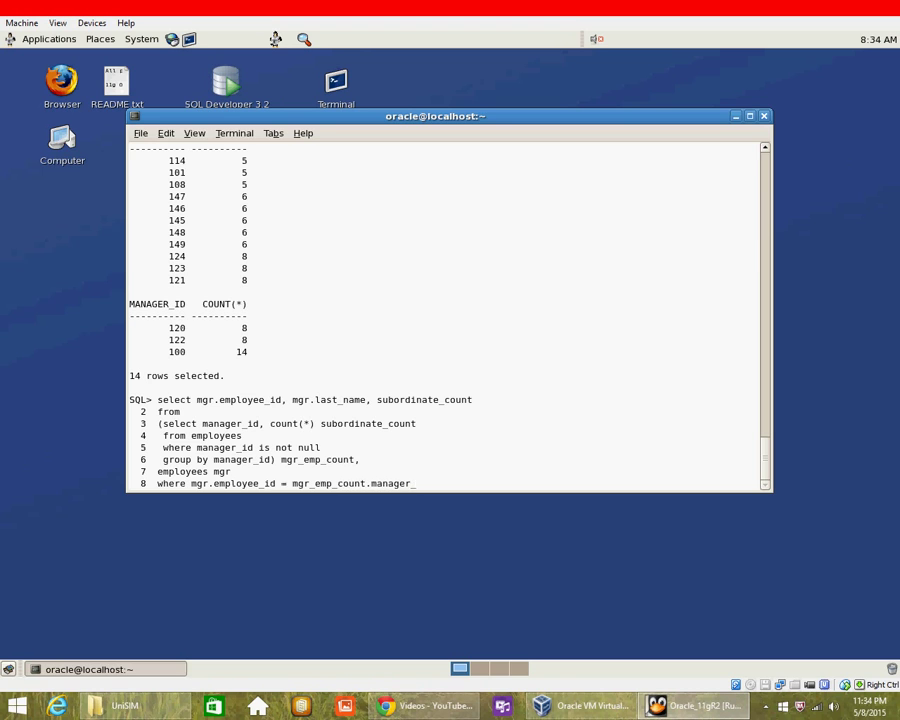
Add 'and subordinate_count > 4 order by 3, 2' to end the query.
text(and subordi)
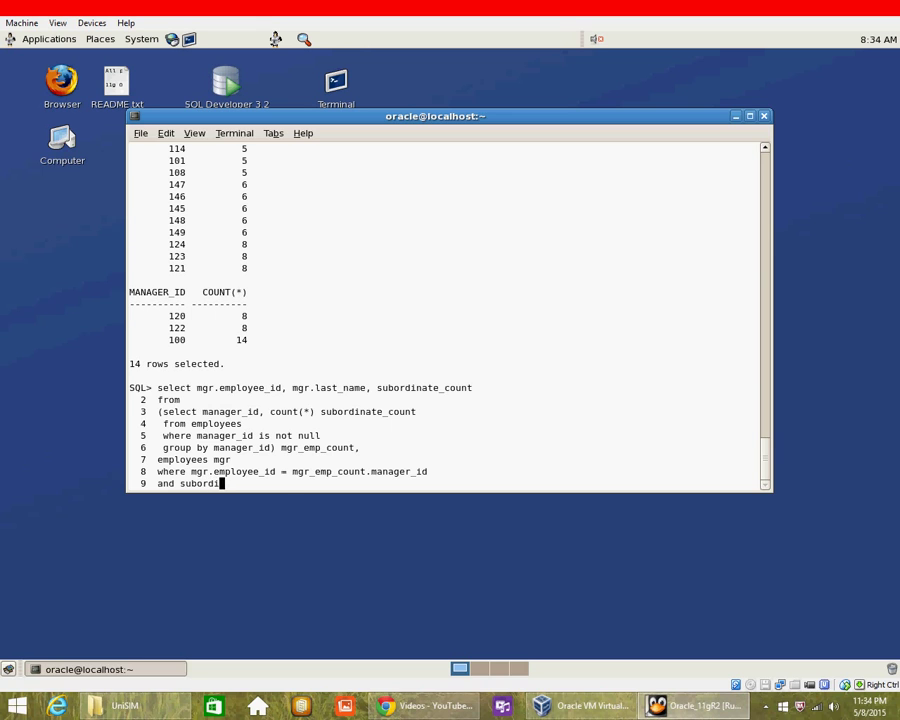
text(nate_count >)
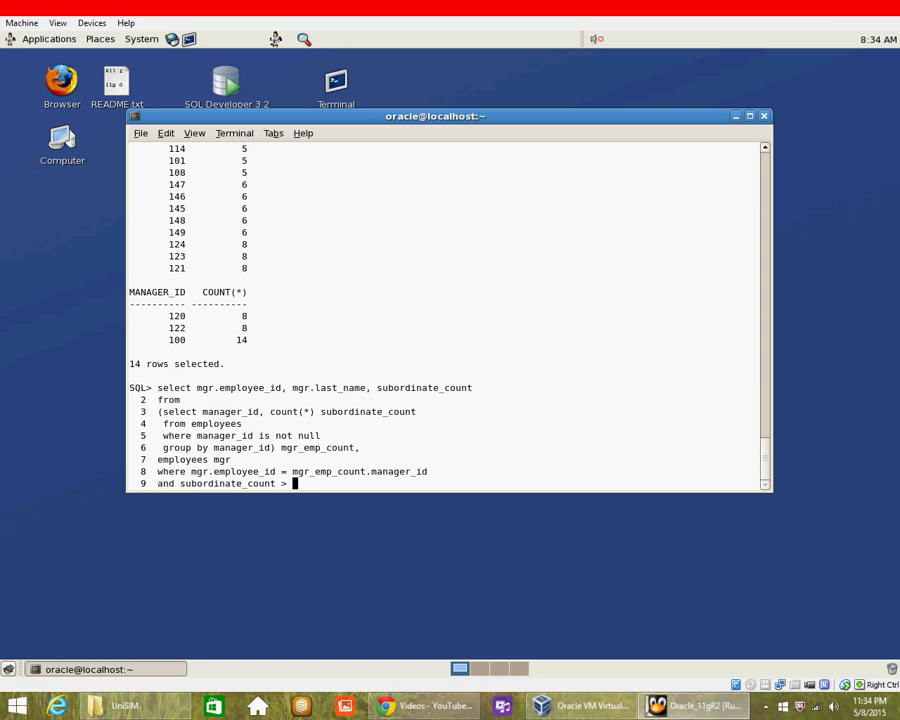
text(4)
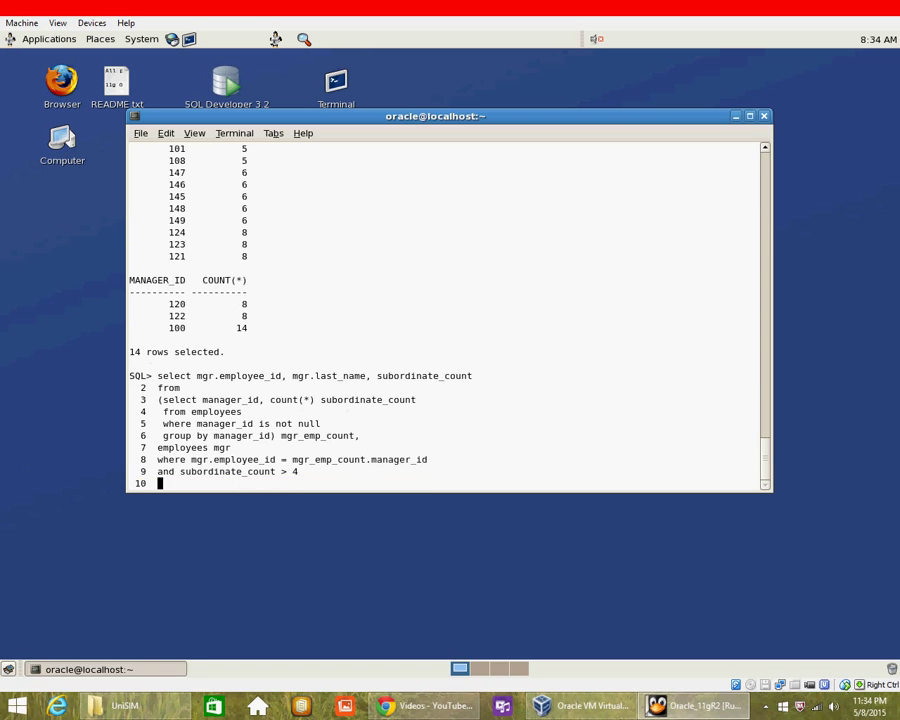
text(order by)
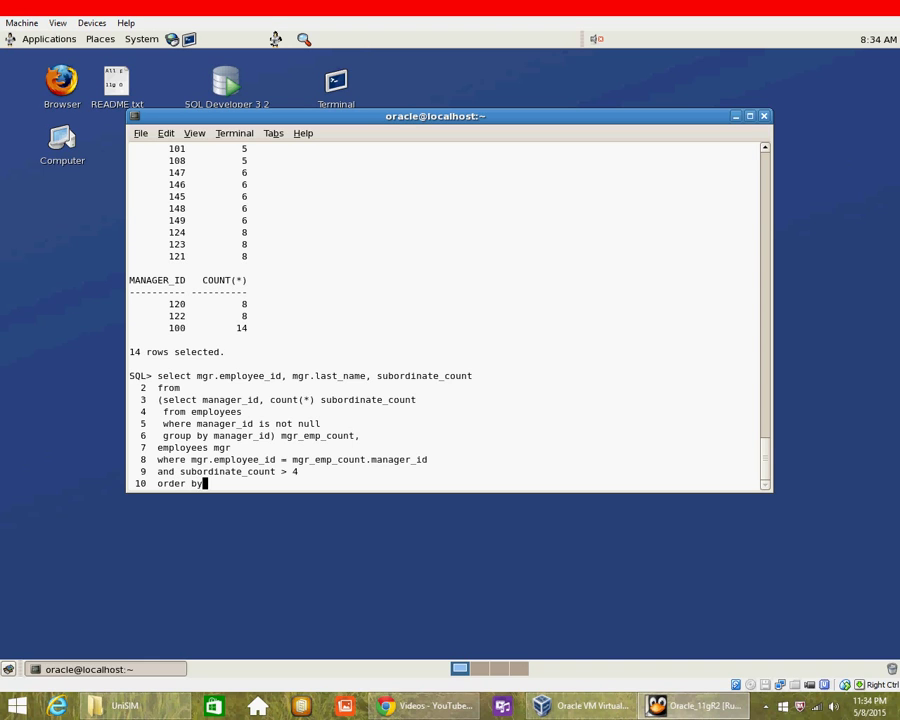
text(3, 2)
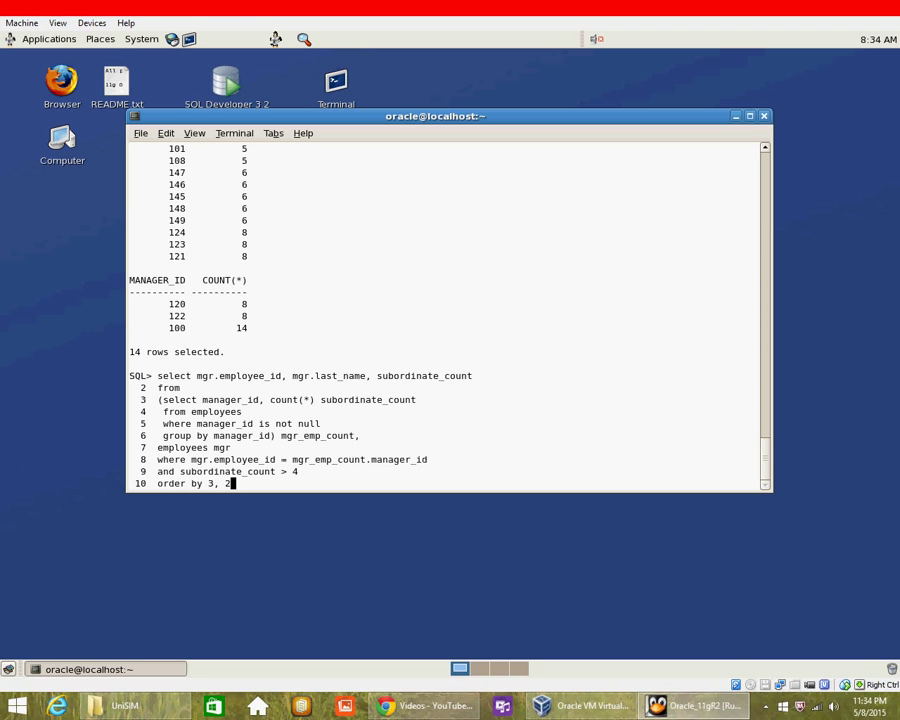
key(Return)
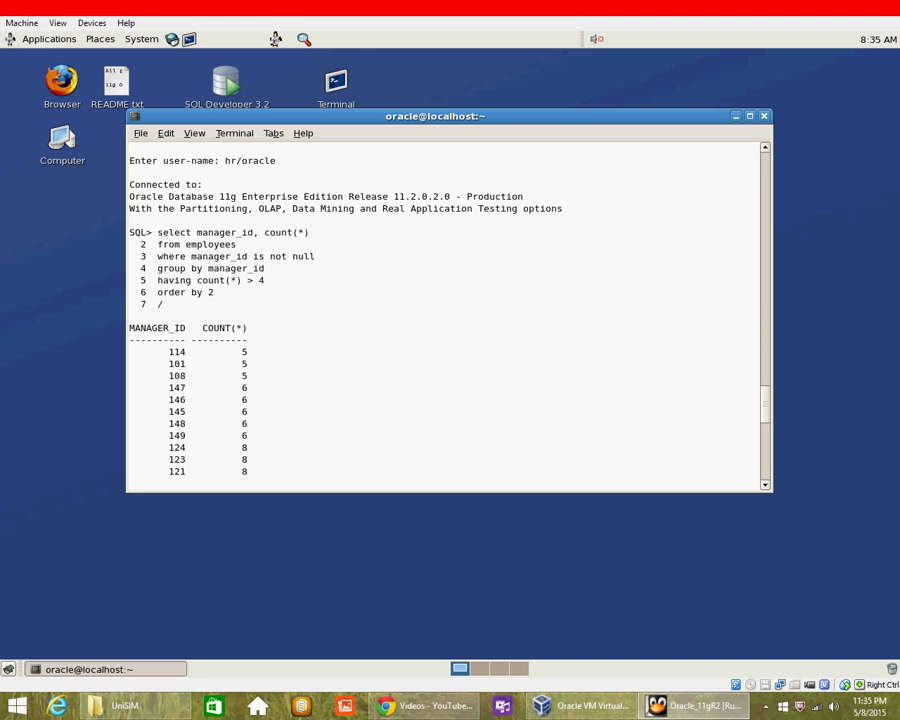
Scroll through the 14 manager results, from Greenberg (5) to King (14).
scroll(down, 3)
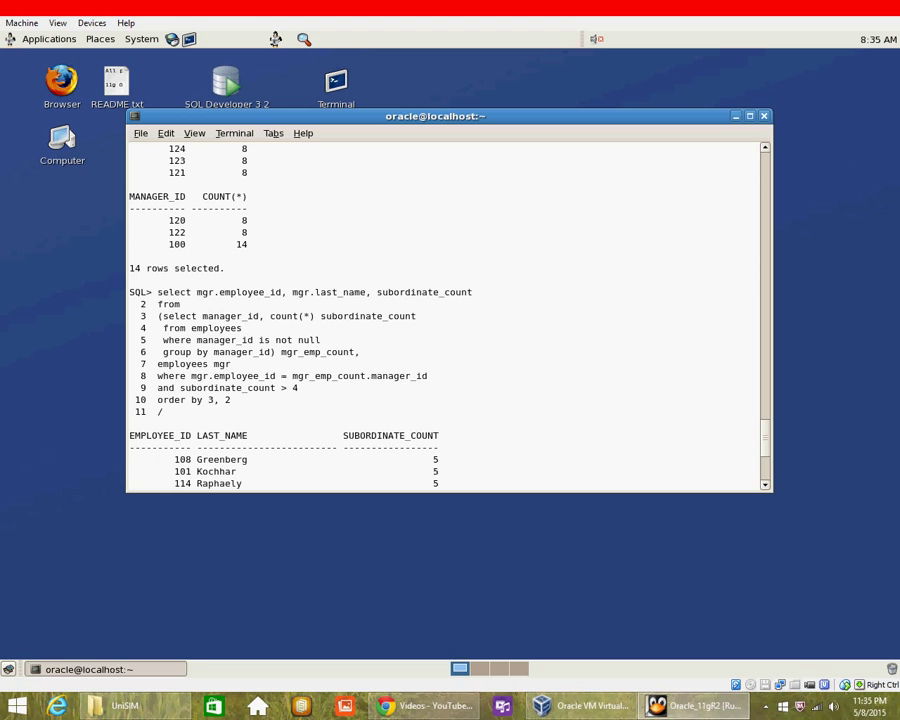
scroll(down, 3)
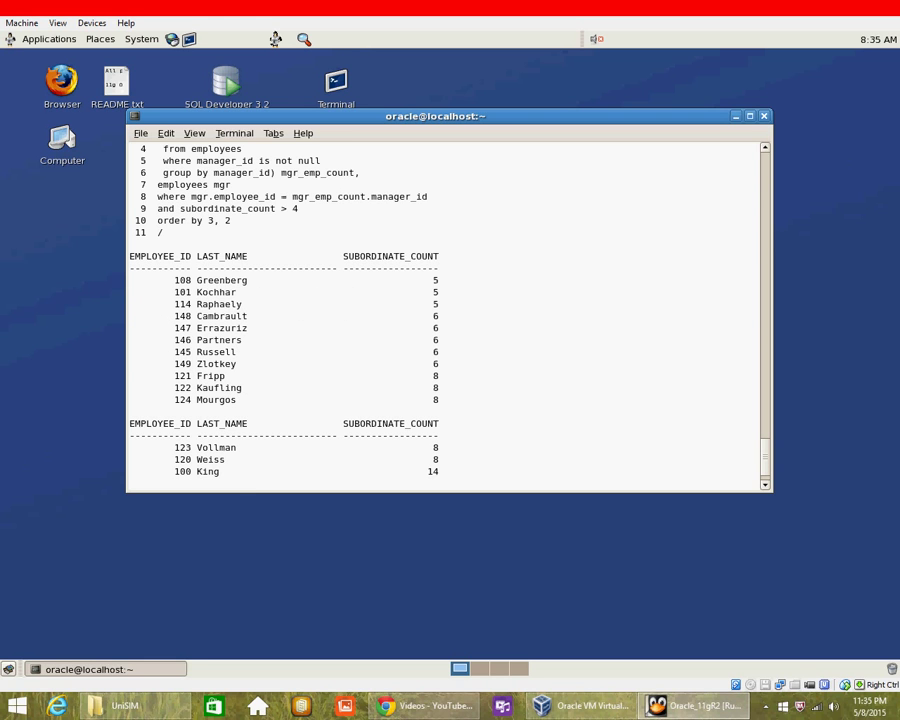